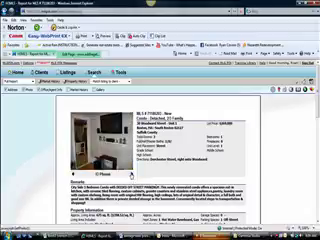
{"action": "scroll", "scroll_direction": "down", "scroll_amount": 3}
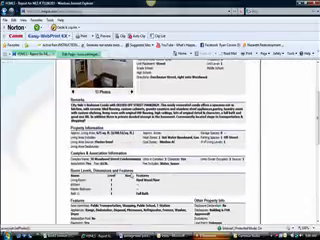
{"action": "scroll", "scroll_direction": "down", "scroll_amount": 3}
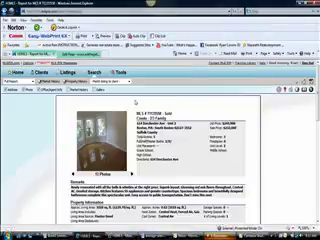
{"action": "scroll", "scroll_direction": "down", "scroll_amount": 3}
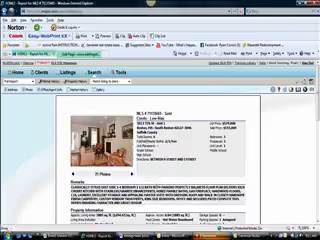
{"action": "scroll", "scroll_direction": "down", "scroll_amount": 3}
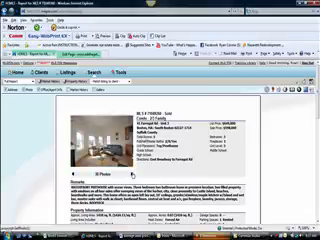
{"action": "scroll", "scroll_direction": "down", "scroll_amount": 3}
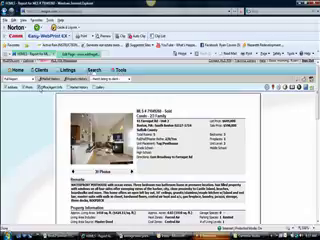
{"action": "scroll", "scroll_direction": "down", "scroll_amount": 3}
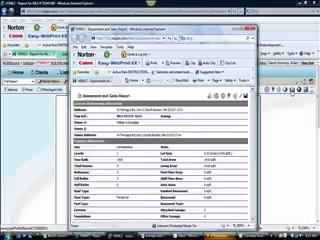
{"action": "scroll", "scroll_direction": "down", "scroll_amount": 3}
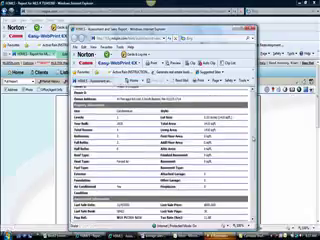
{"action": "scroll", "scroll_direction": "down", "scroll_amount": 3}
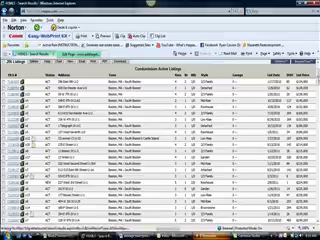
{"action": "scroll", "scroll_direction": "down", "scroll_amount": 3}
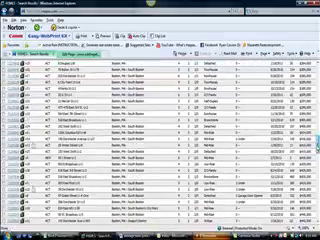